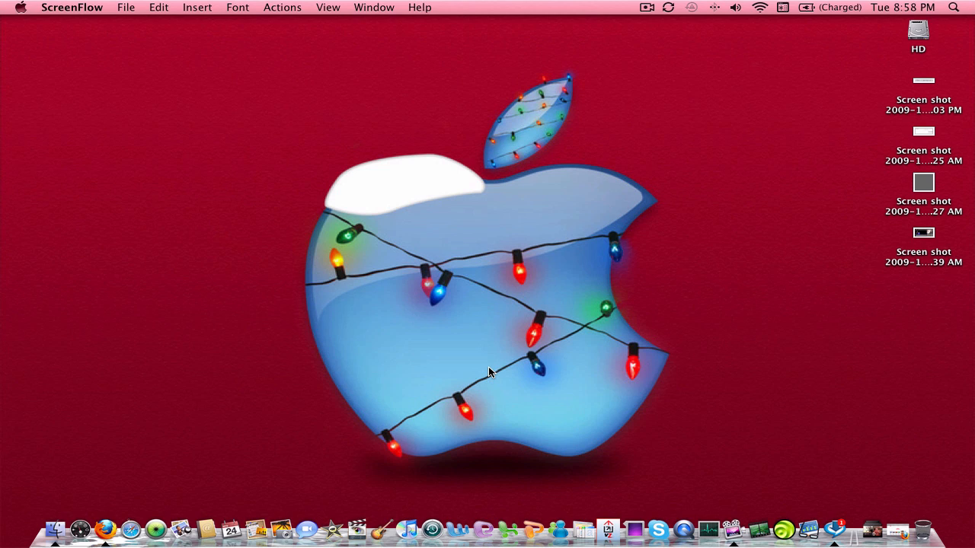
mouse_move(137, 377)
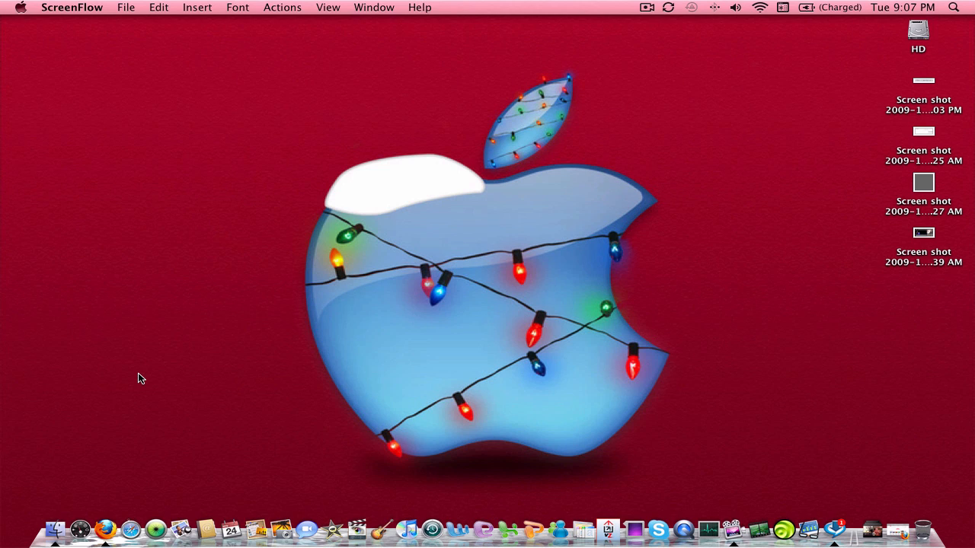
mouse_move(222, 347)
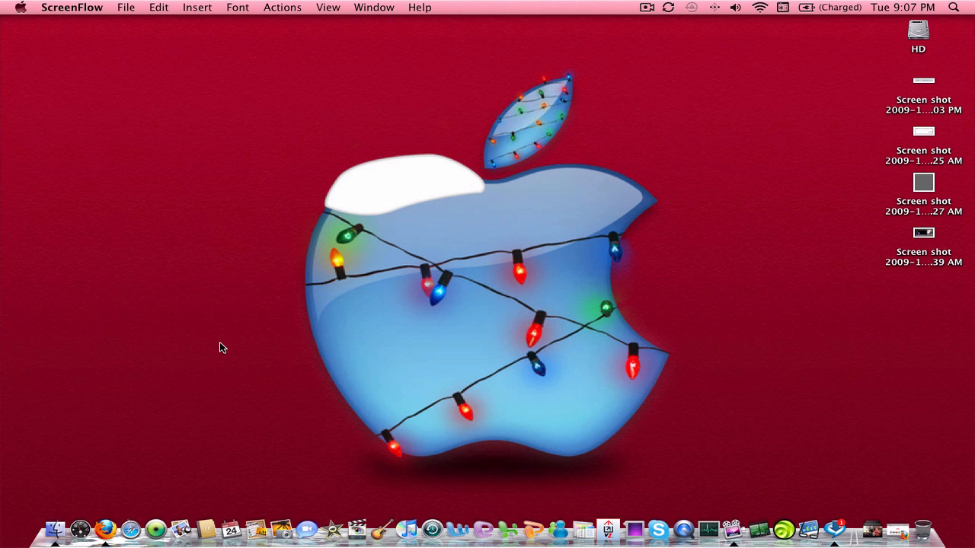
mouse_move(228, 346)
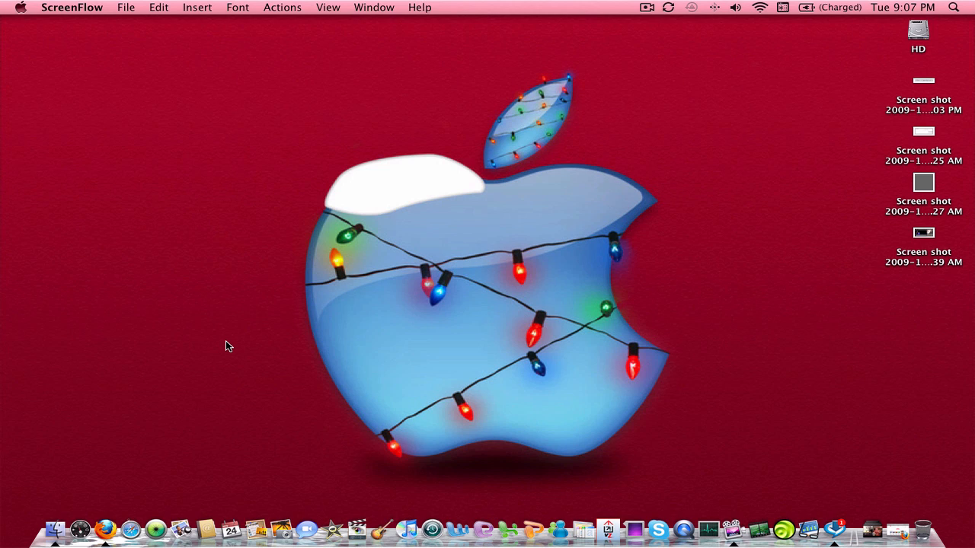